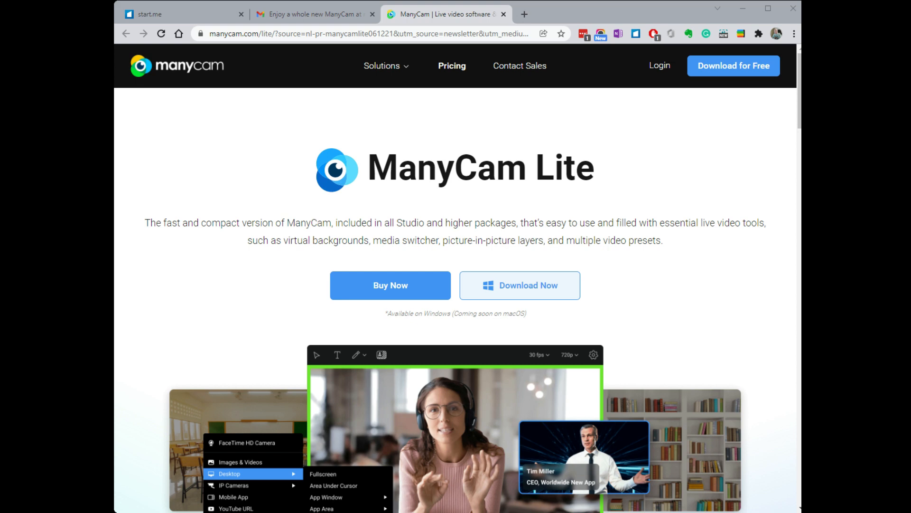
mouse_move(752, 283)
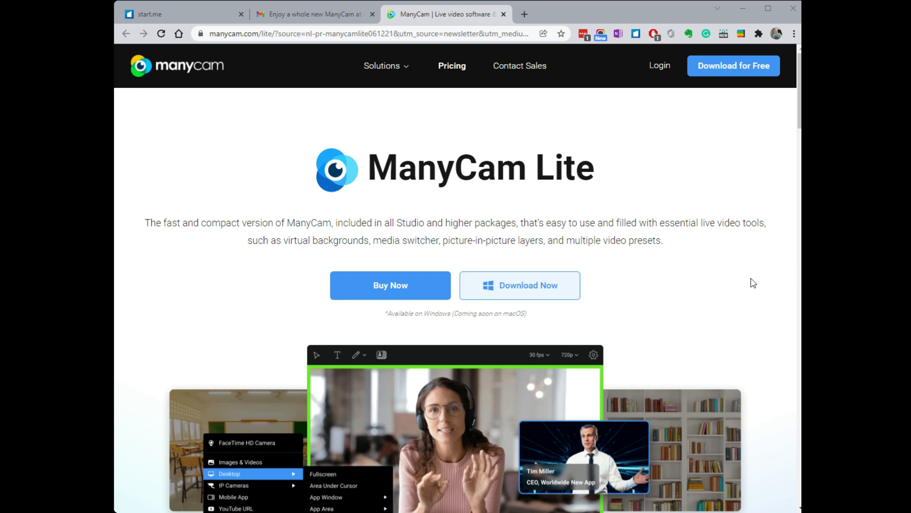
scroll("down", 3)
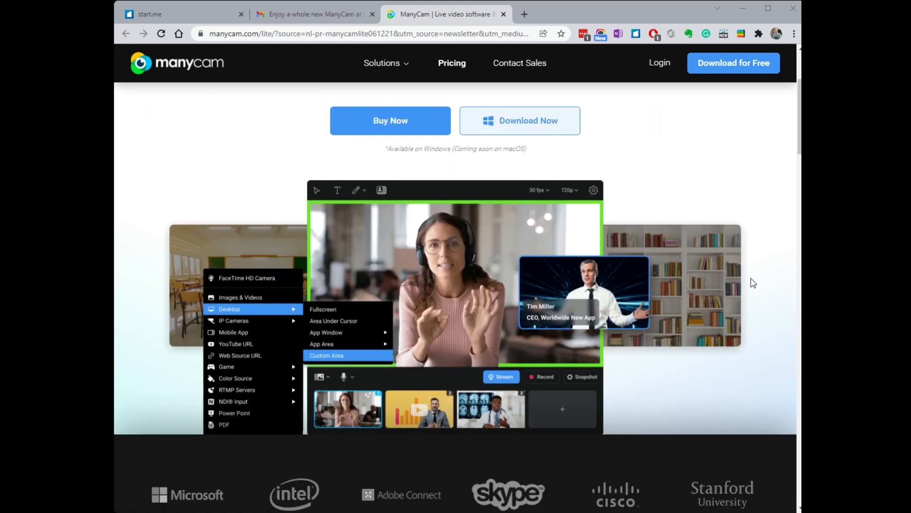
scroll("down", 3)
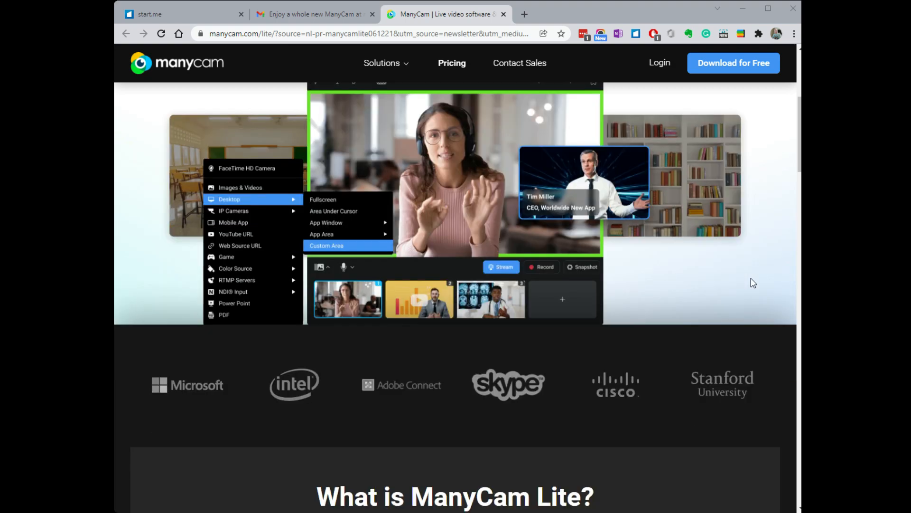
scroll("down", 3)
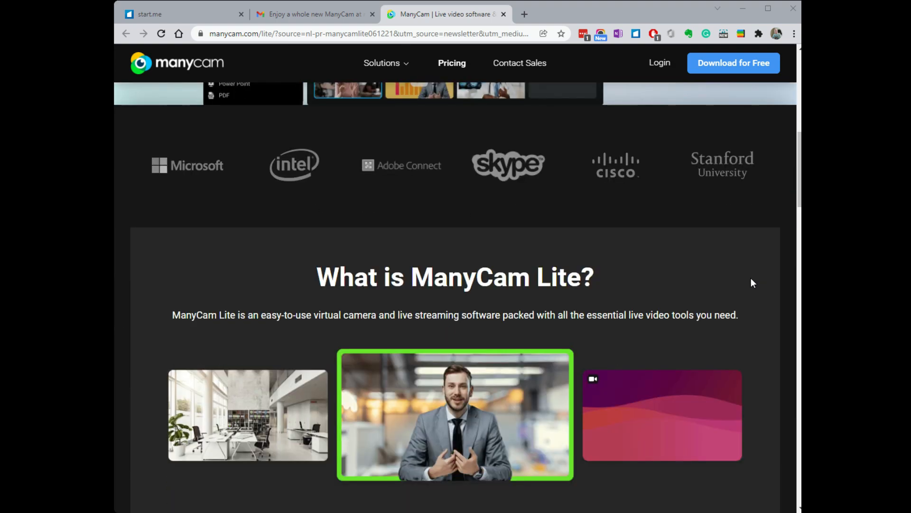
scroll("down", 3)
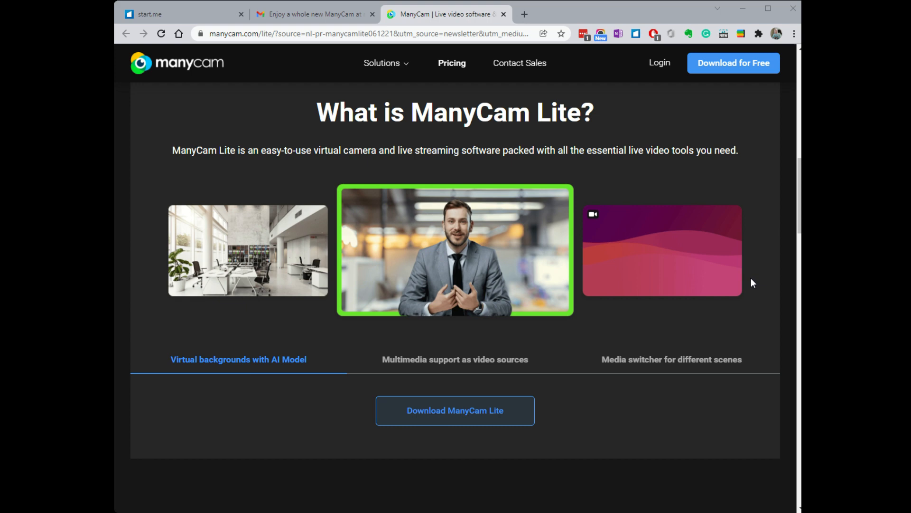
scroll("down", 3)
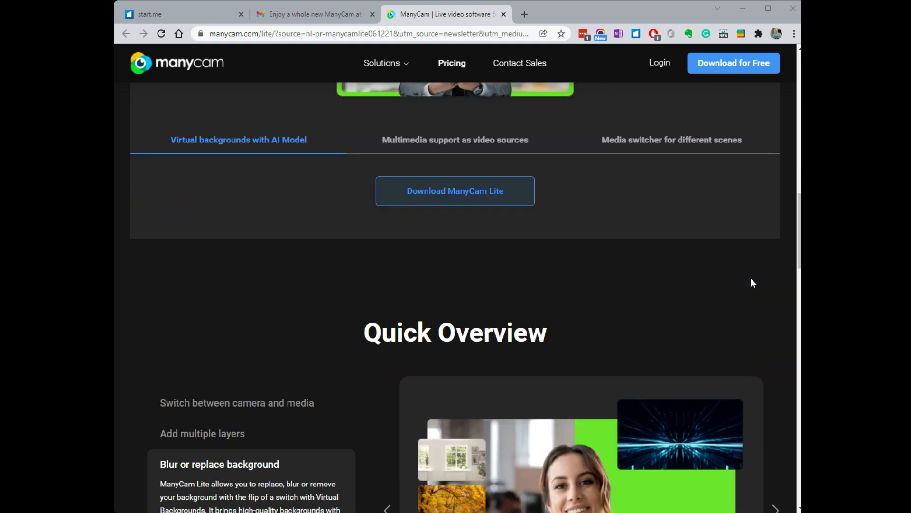
scroll("down", 3)
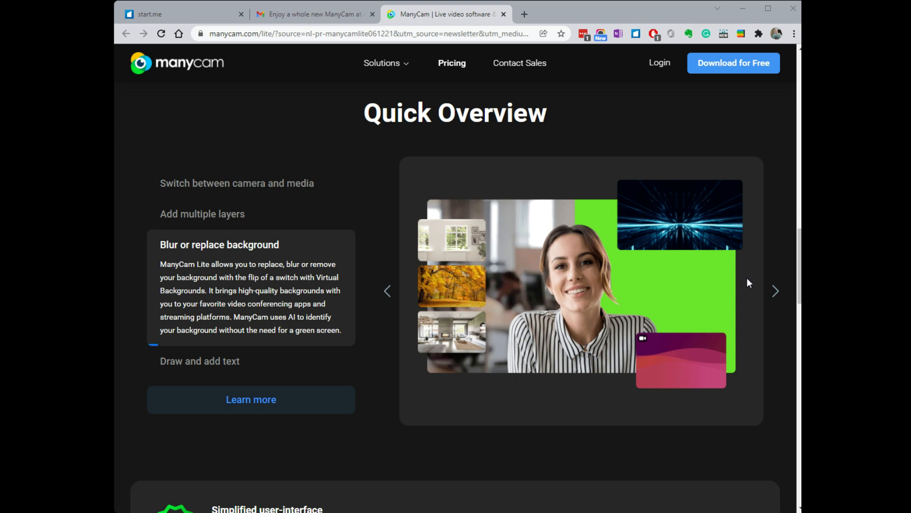
scroll("down", 3)
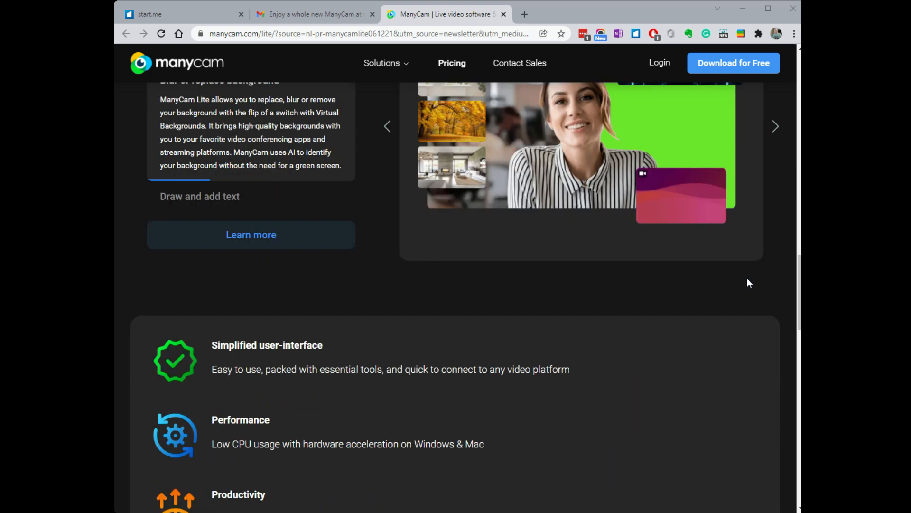
scroll("down", 3)
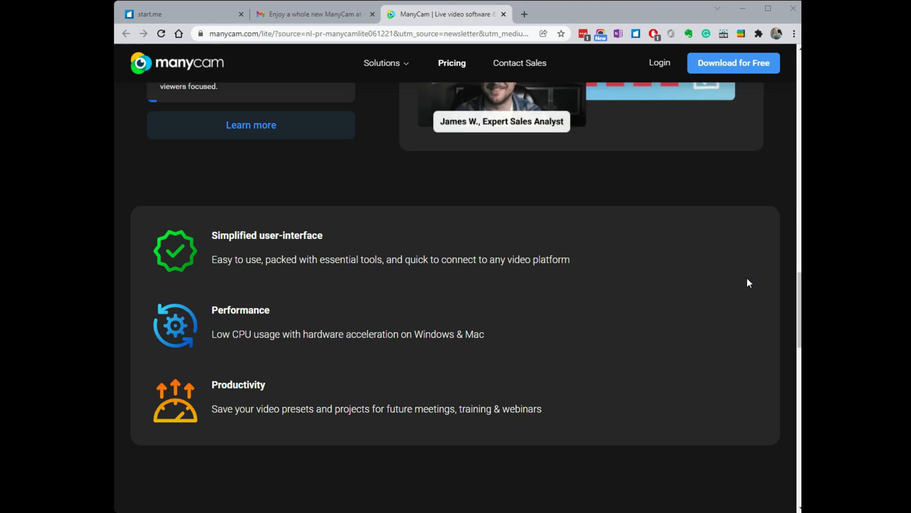
scroll("down", 3)
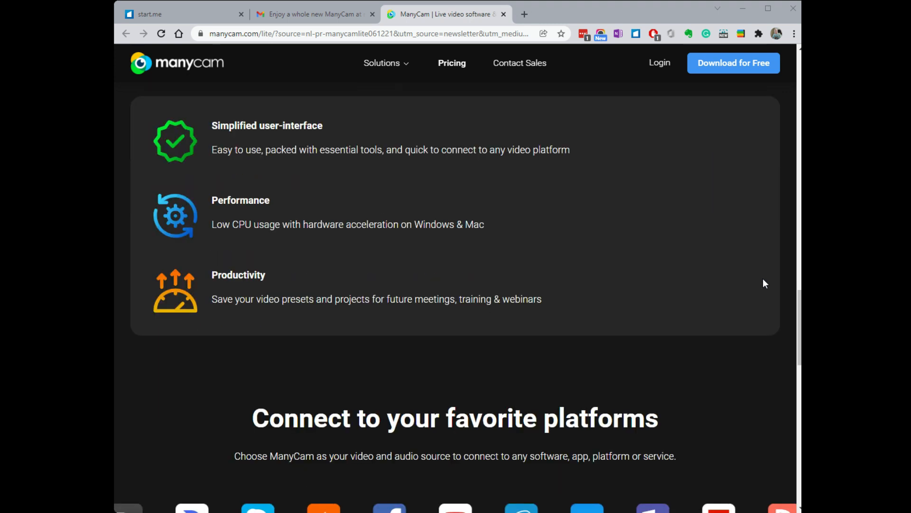
scroll("down", 3)
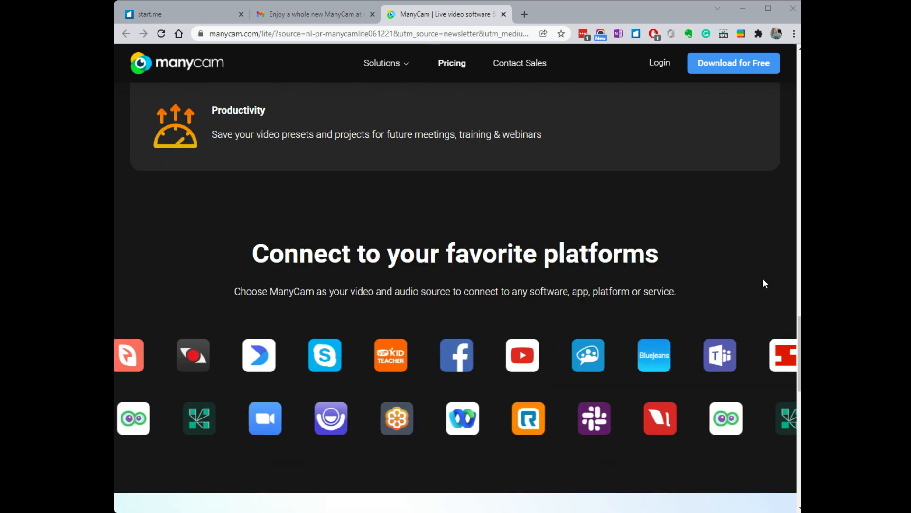
scroll("down", 3)
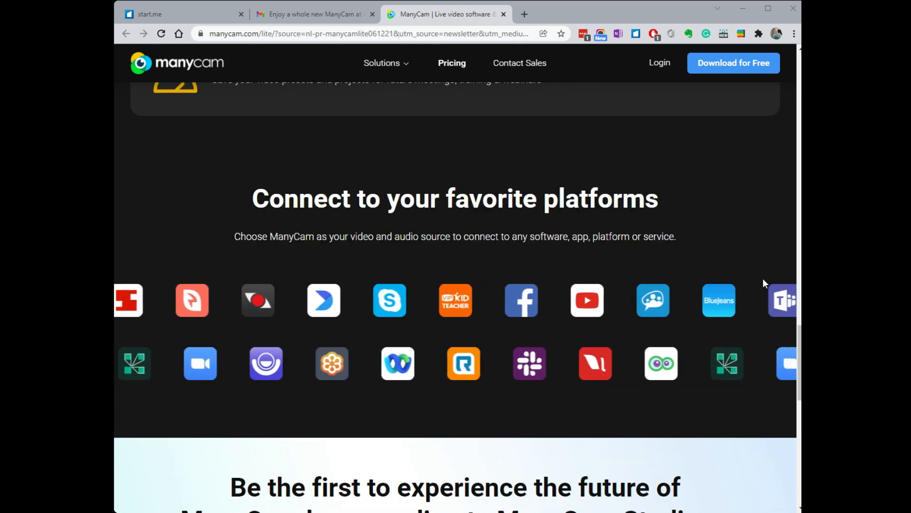
scroll("down", 3)
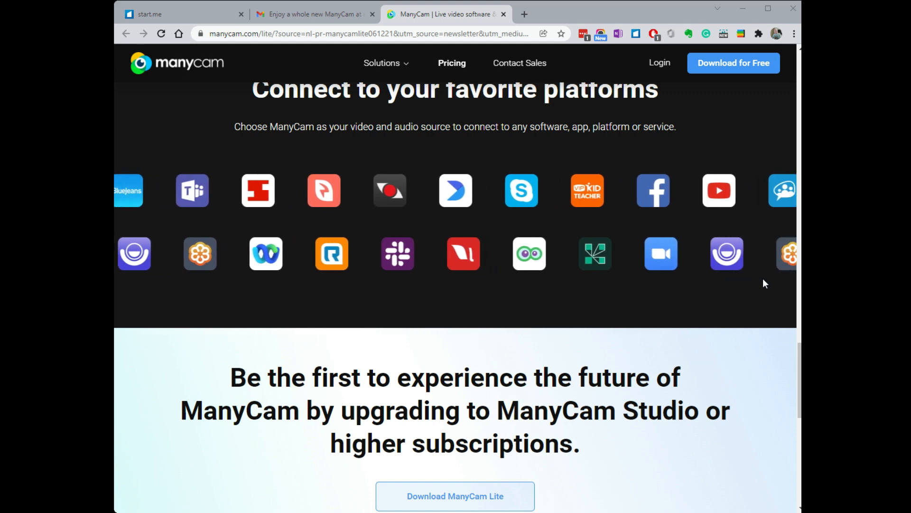
scroll("down", 3)
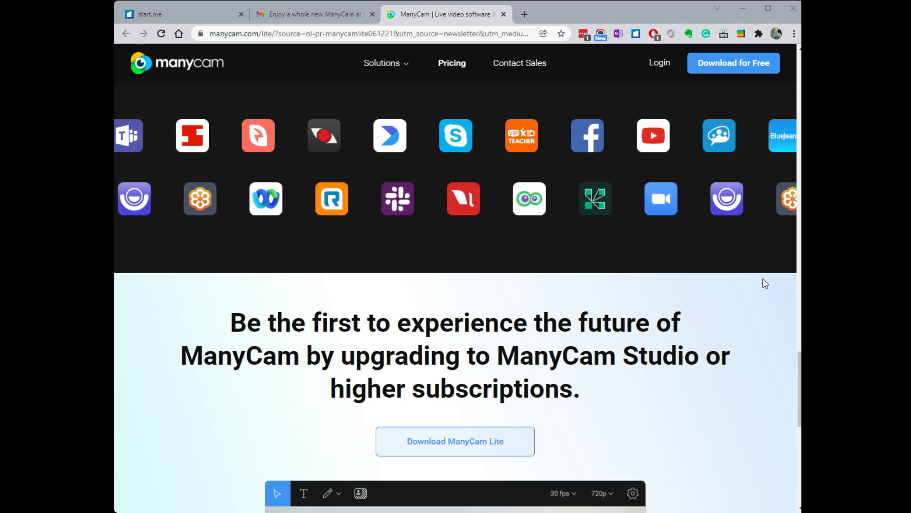
scroll("down", 3)
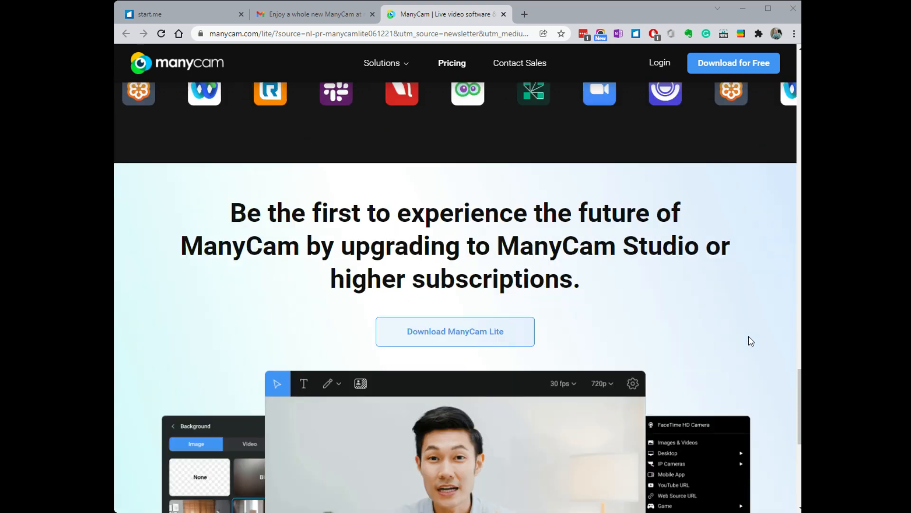
scroll("down", 3)
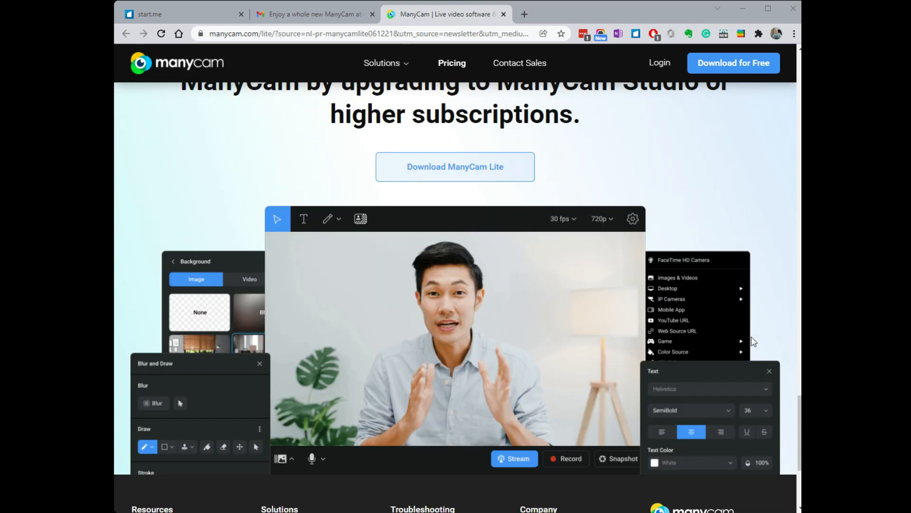
scroll("down", 3)
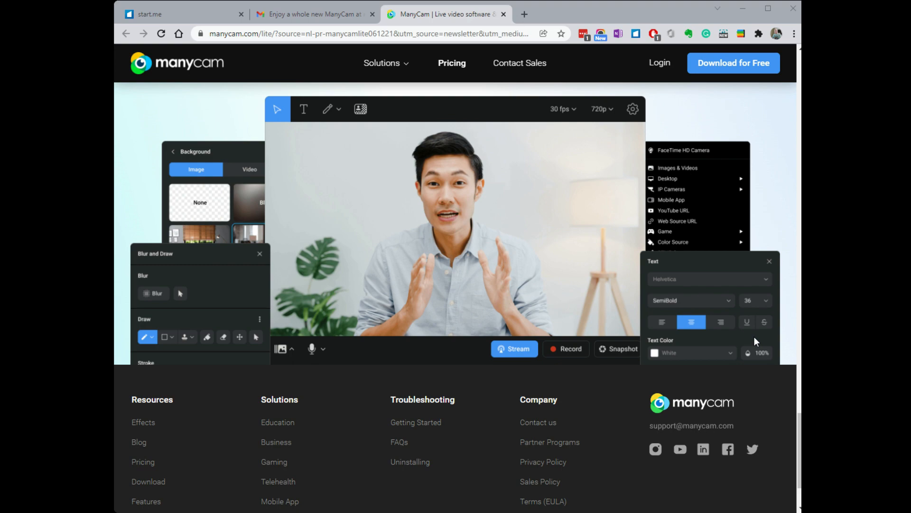
scroll("down", 3)
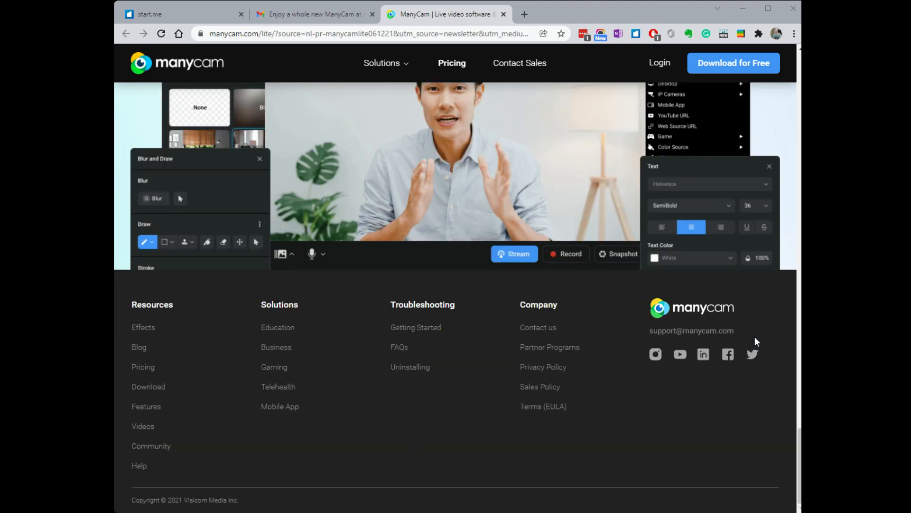
scroll("down", 3)
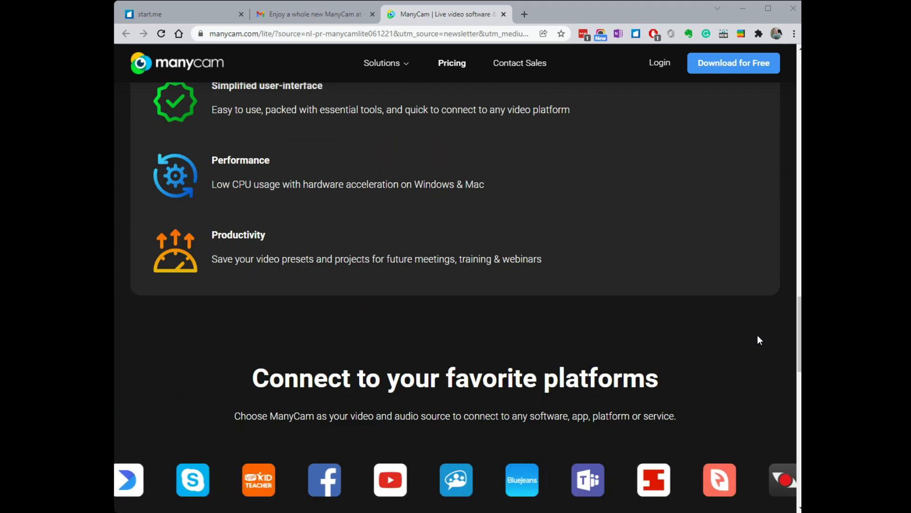
scroll("down", 3)
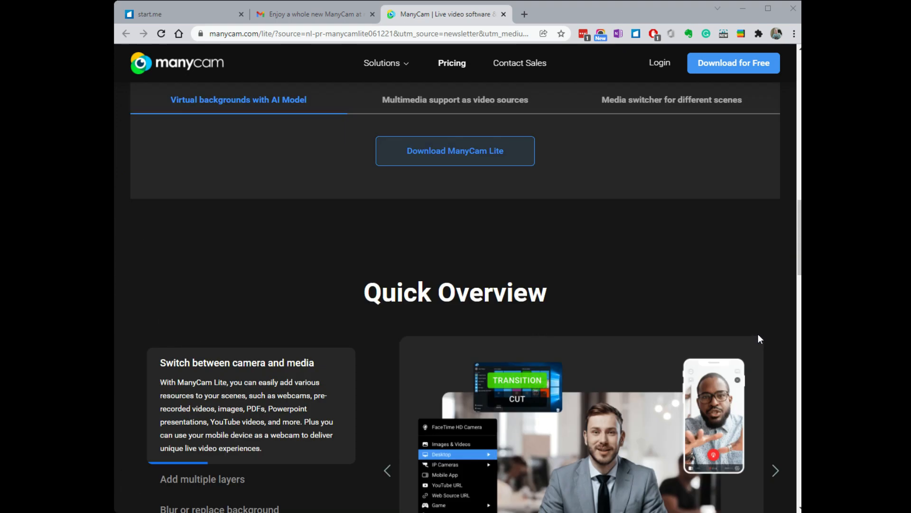